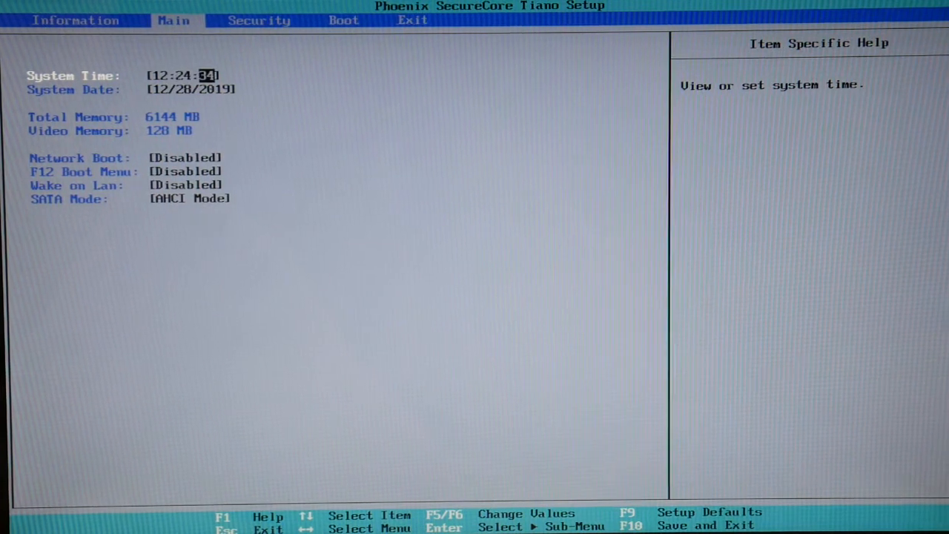
# Move between the System Time and System Date (12/28/2019) fields on the Main page.
pyautogui.press('Down')
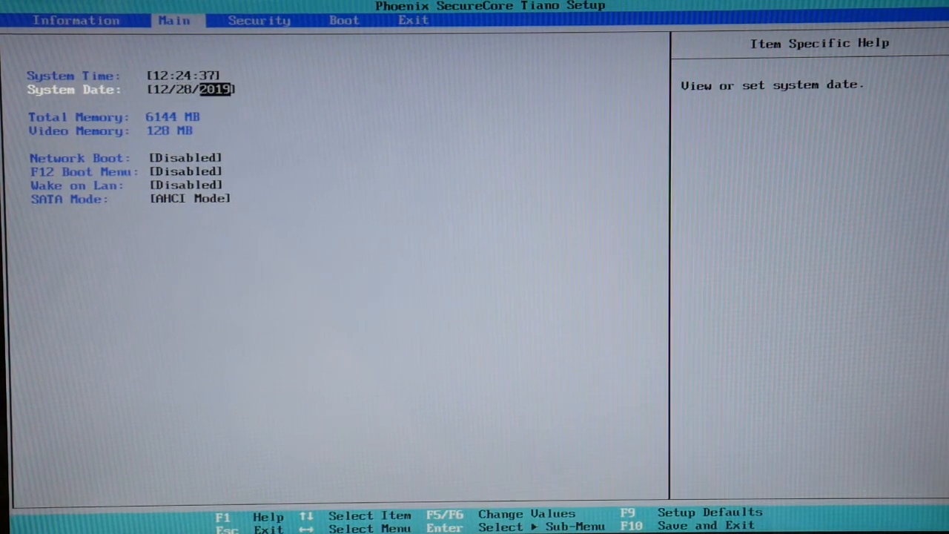
pyautogui.press('Up')
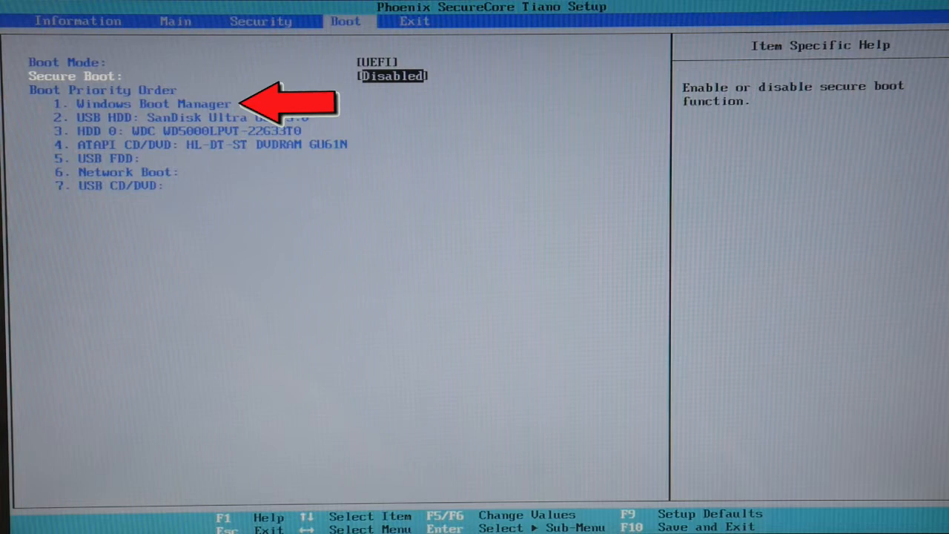
# Toggle the Secure Boot setting on the Boot page with F5.
pyautogui.press('F5')
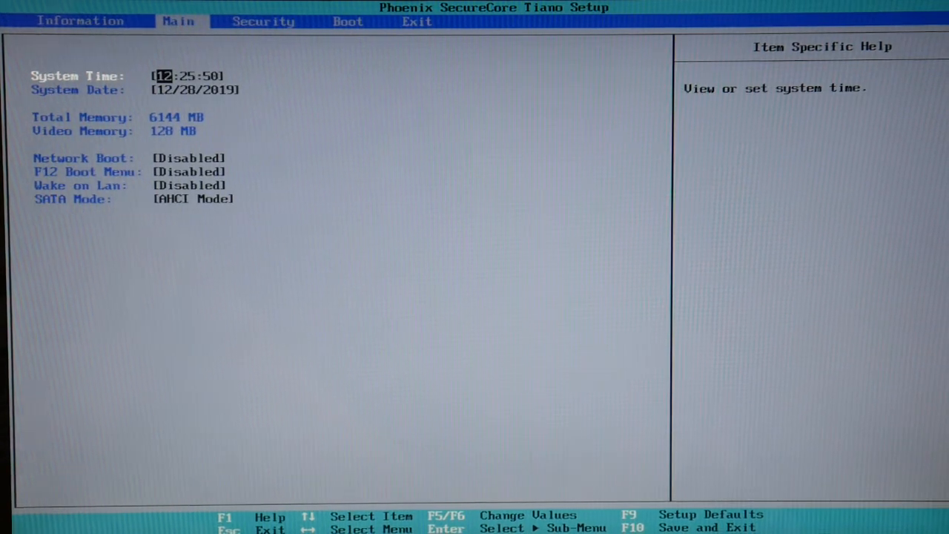
# Move down to the SATA Mode setting, currently AHCI Mode.
pyautogui.press('Down')
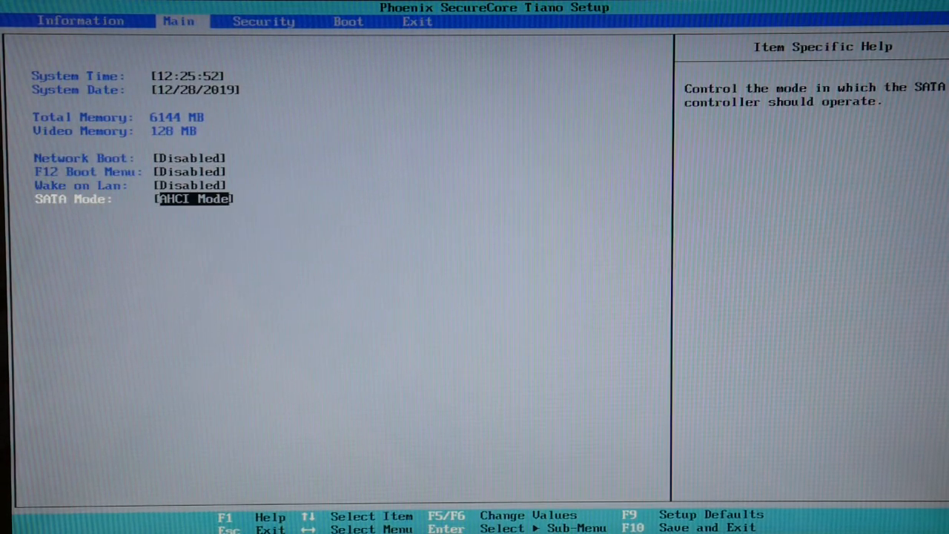